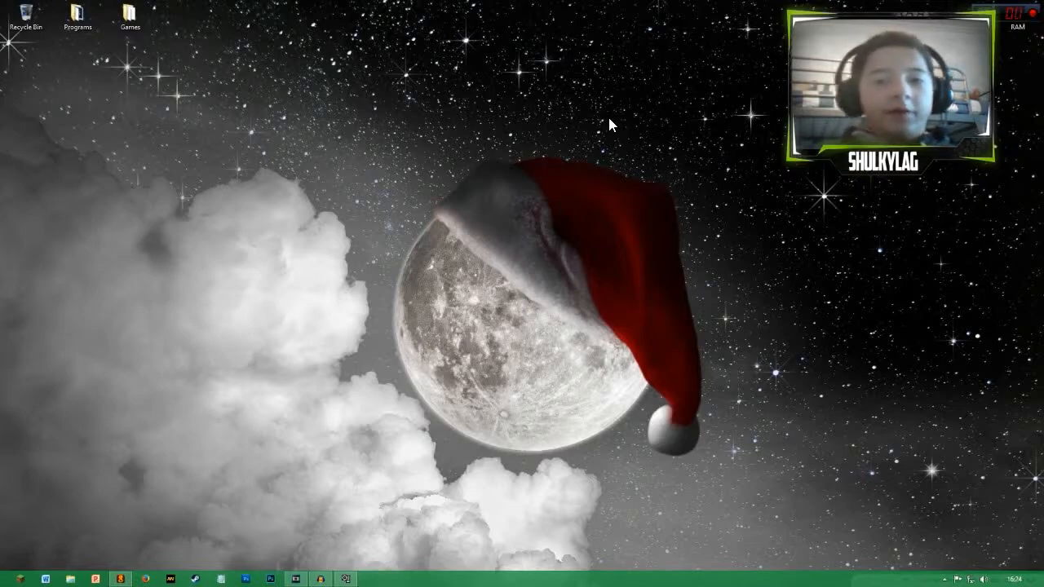
{"action": "mouse_move", "coordinate": [411, 346]}
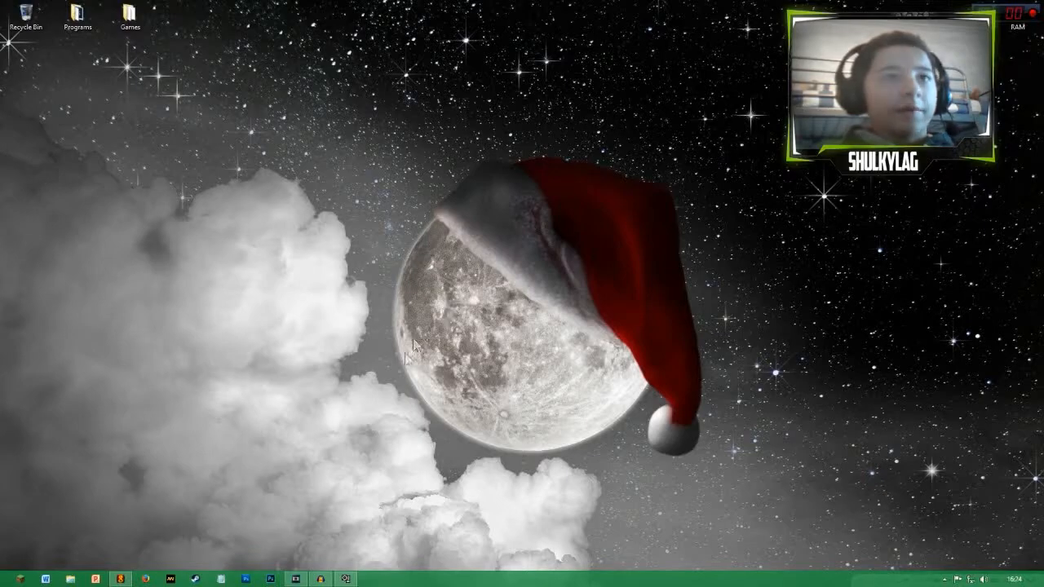
Step: Launch Vegas Pro 13.0 from the taskbar into an empty untitled project
{"action": "left_click", "coordinate": [68, 579]}
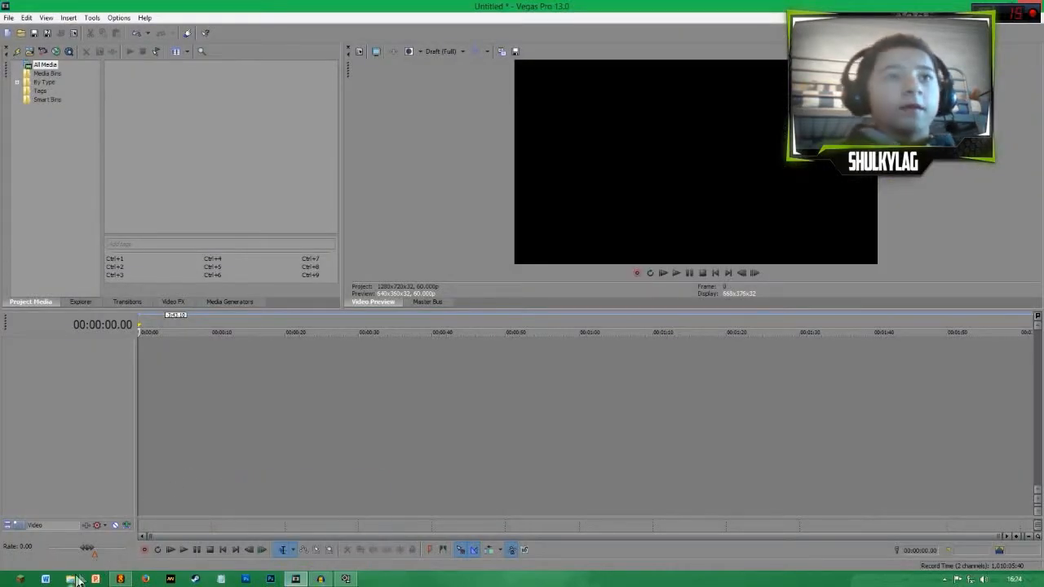
Step: Bring hola.avi from Libraries > Videos into Vegas and test-play it to reveal the glitches
{"action": "left_click", "coordinate": [72, 579]}
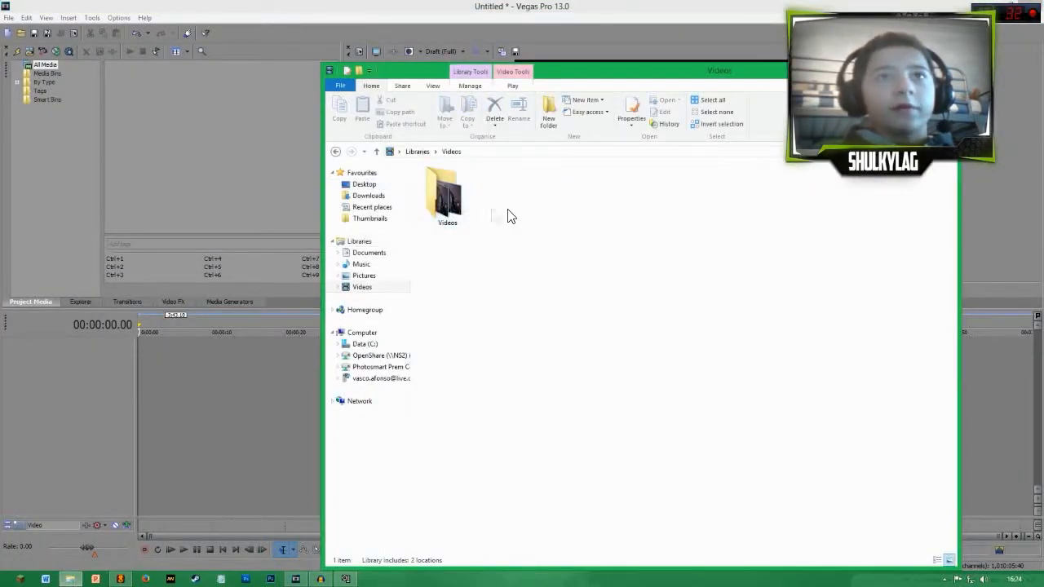
{"action": "double_click", "coordinate": [447, 196]}
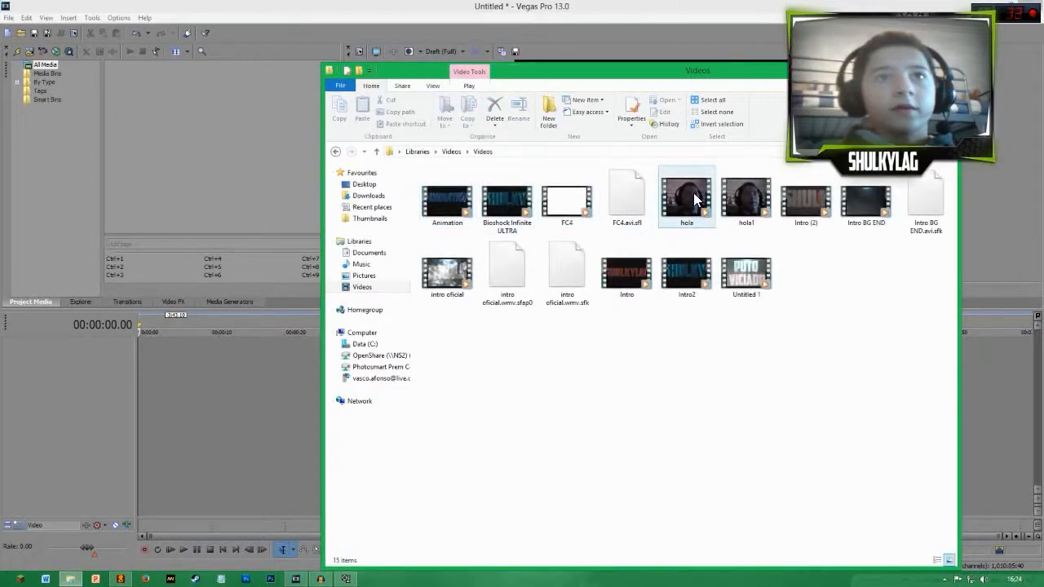
{"action": "left_click", "coordinate": [685, 196]}
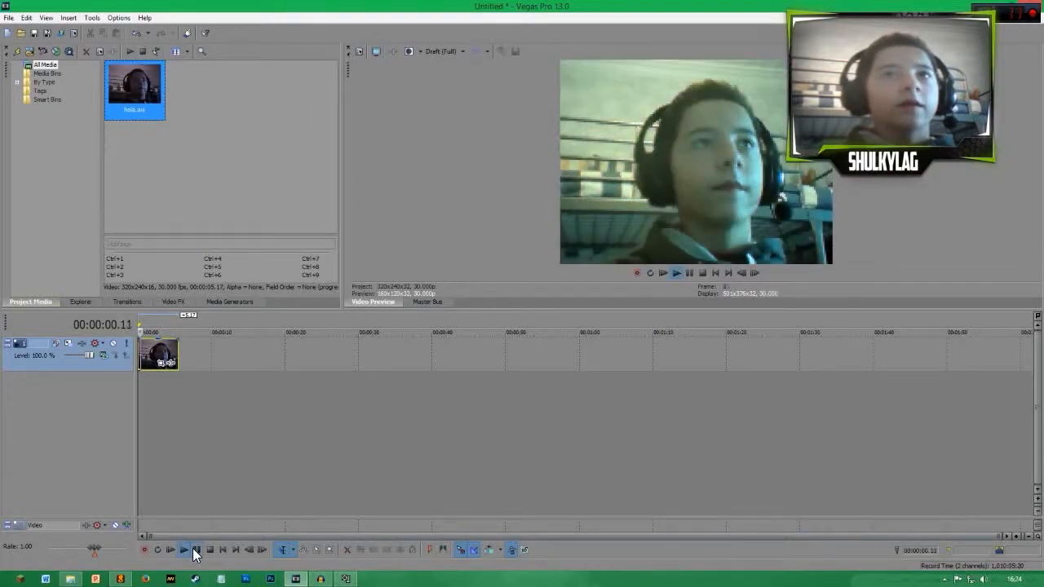
{"action": "left_click", "coordinate": [182, 548]}
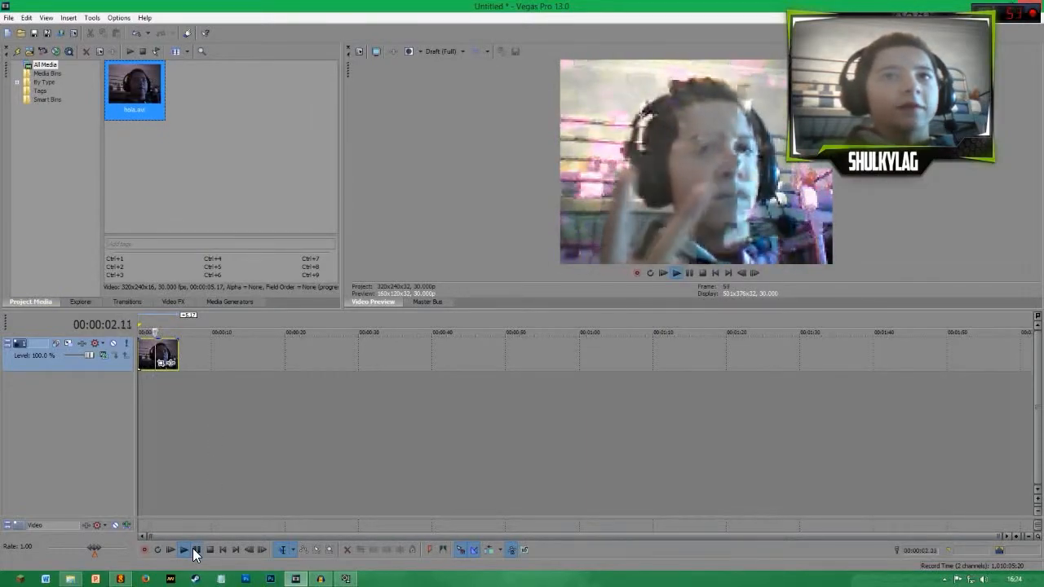
{"action": "left_click", "coordinate": [183, 548]}
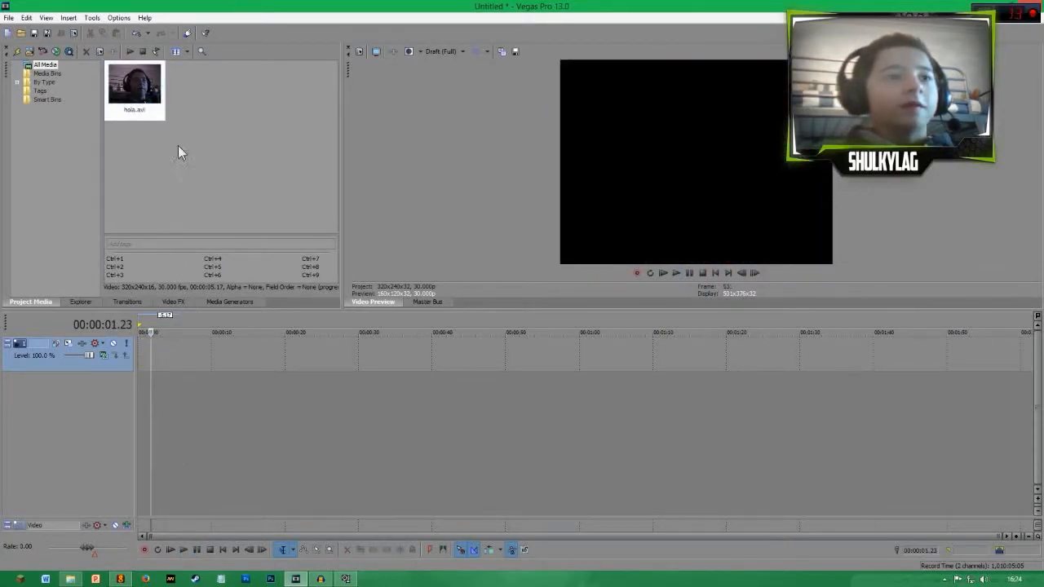
{"action": "left_click", "coordinate": [221, 548]}
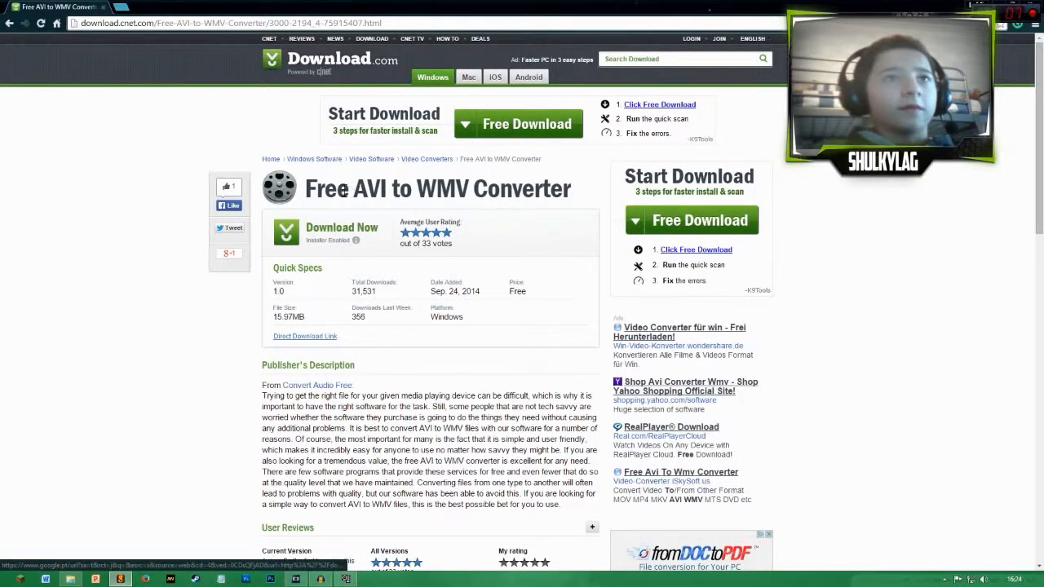
{"action": "triple_click", "coordinate": [437, 189]}
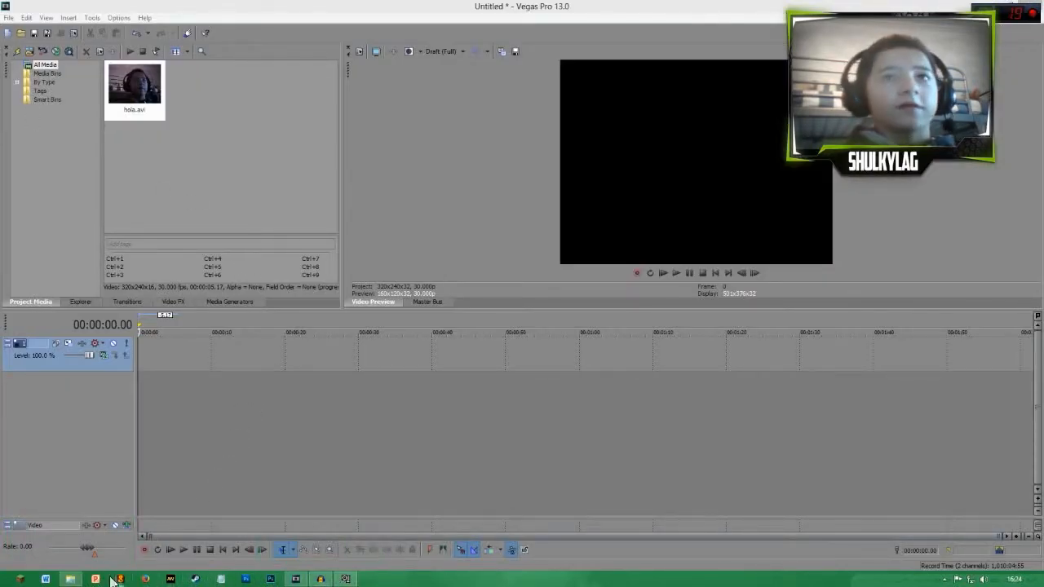
Step: Launch Free AVI to WMV Converter, convert hola.avi to WMV and show holaConverted in the convertedVideos folder
{"action": "left_click", "coordinate": [72, 579]}
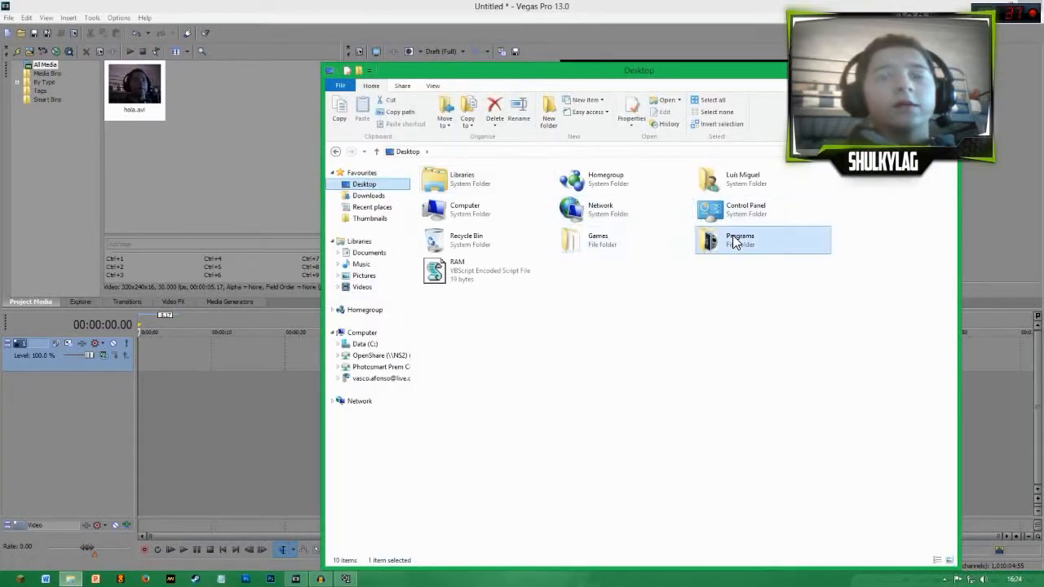
{"action": "double_click", "coordinate": [734, 240]}
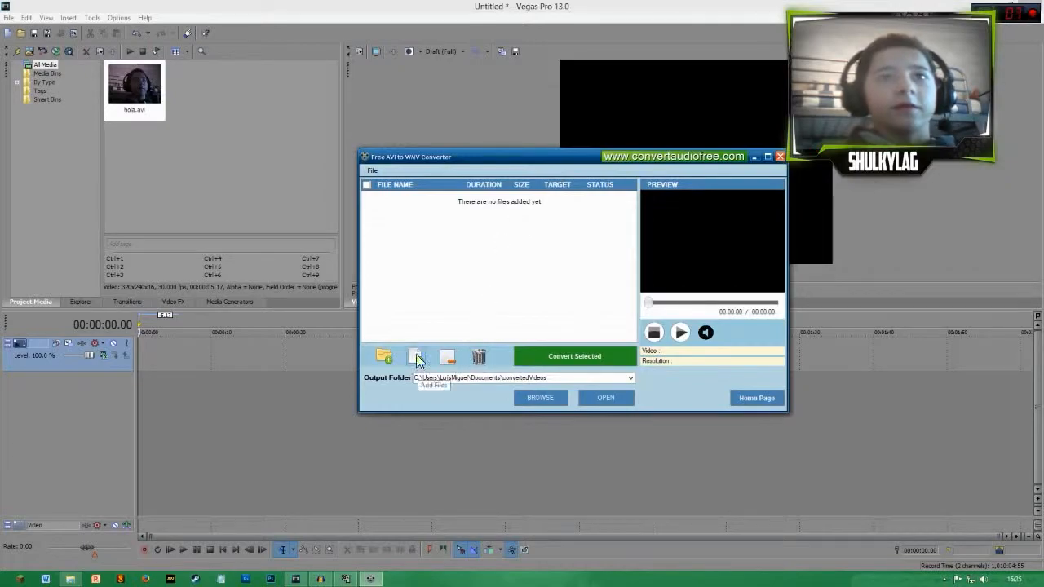
{"action": "left_click", "coordinate": [414, 355]}
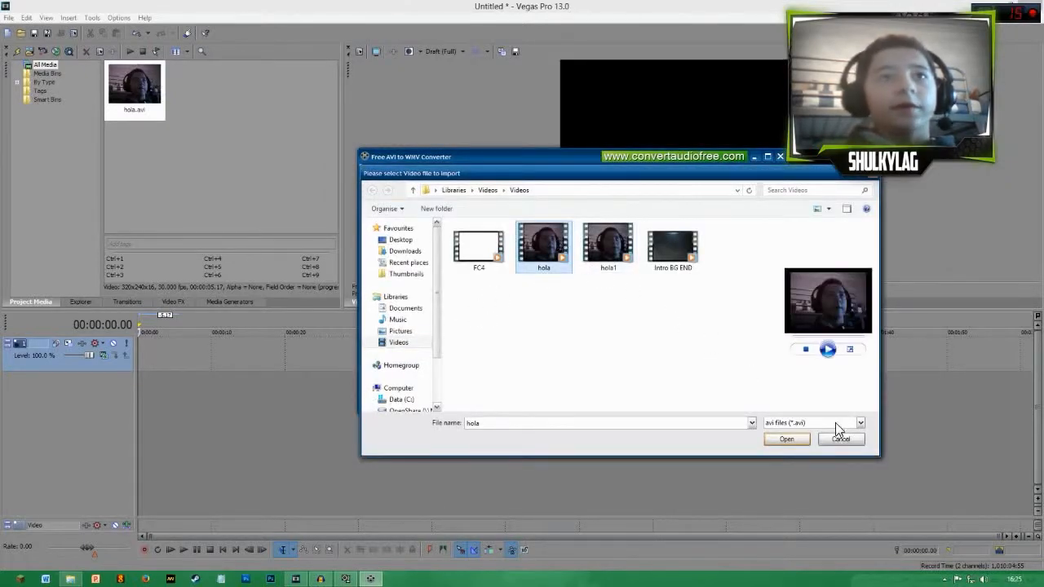
{"action": "left_click", "coordinate": [786, 438]}
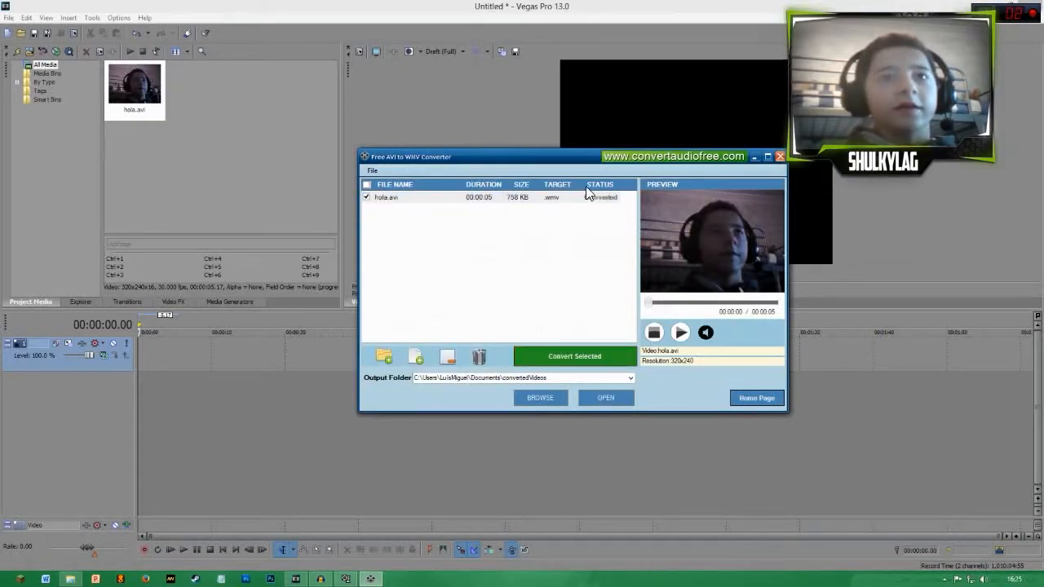
{"action": "left_click", "coordinate": [606, 398]}
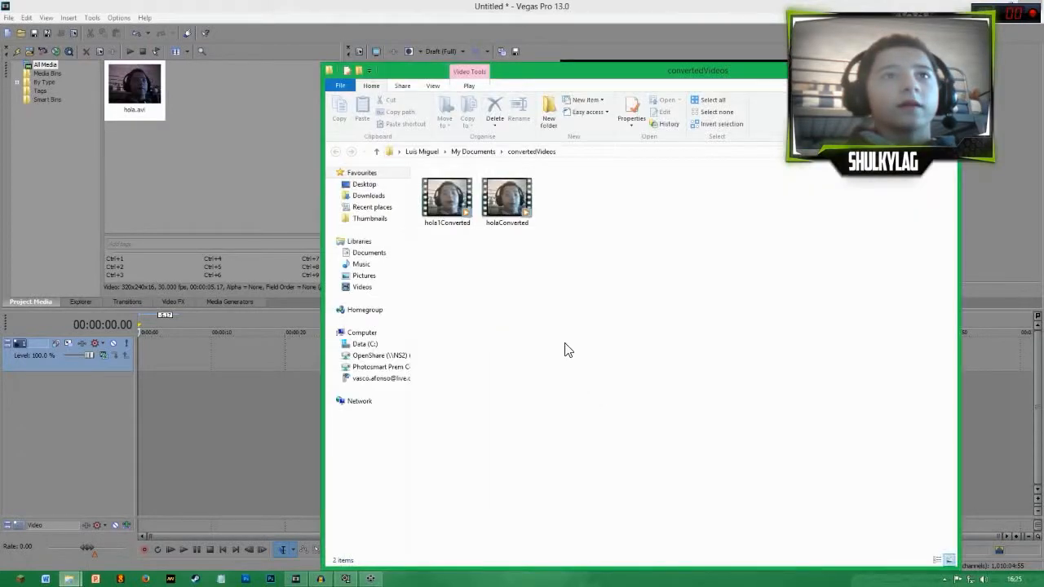
Step: Drag holaConverted into the Vegas Project Media beside hola.avi and close the converter
{"action": "left_click", "coordinate": [505, 197]}
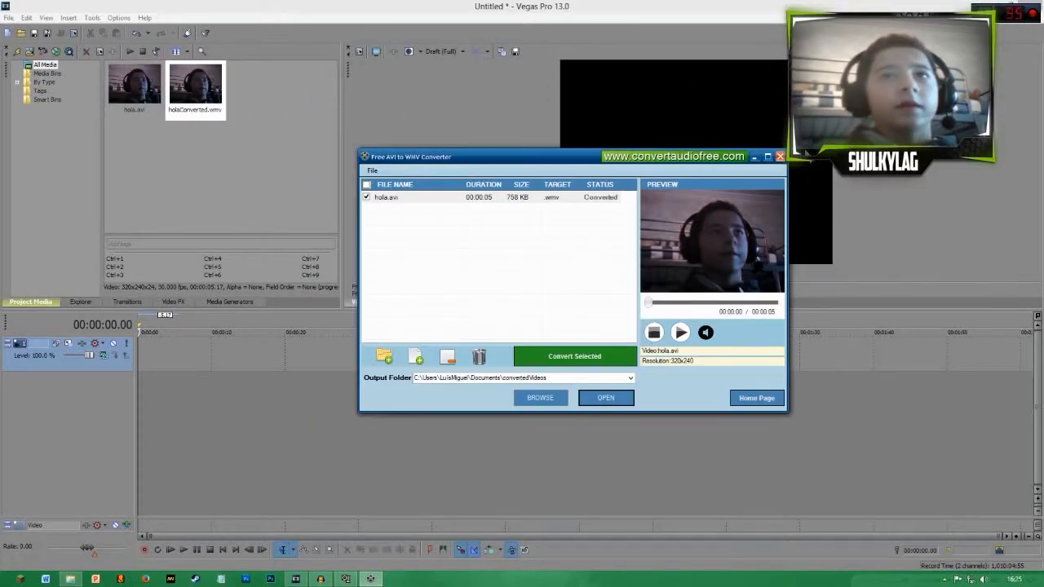
{"action": "left_click", "coordinate": [780, 157]}
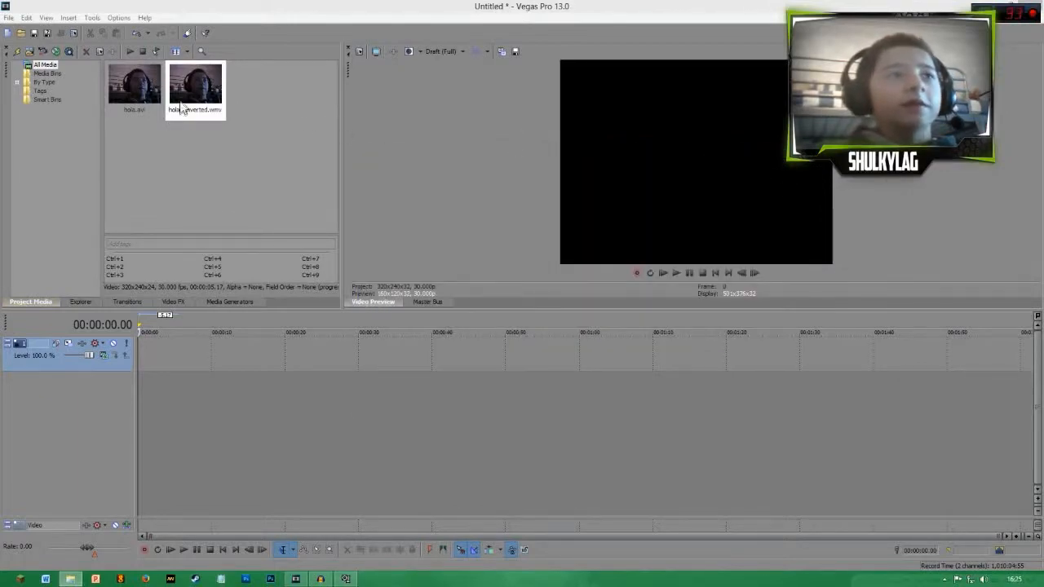
Step: Put the clip on the timeline, remove hola.avi from the project, and play holaConverted cleanly
{"action": "left_click_drag", "start_coordinate": [133, 83], "coordinate": [160, 354]}
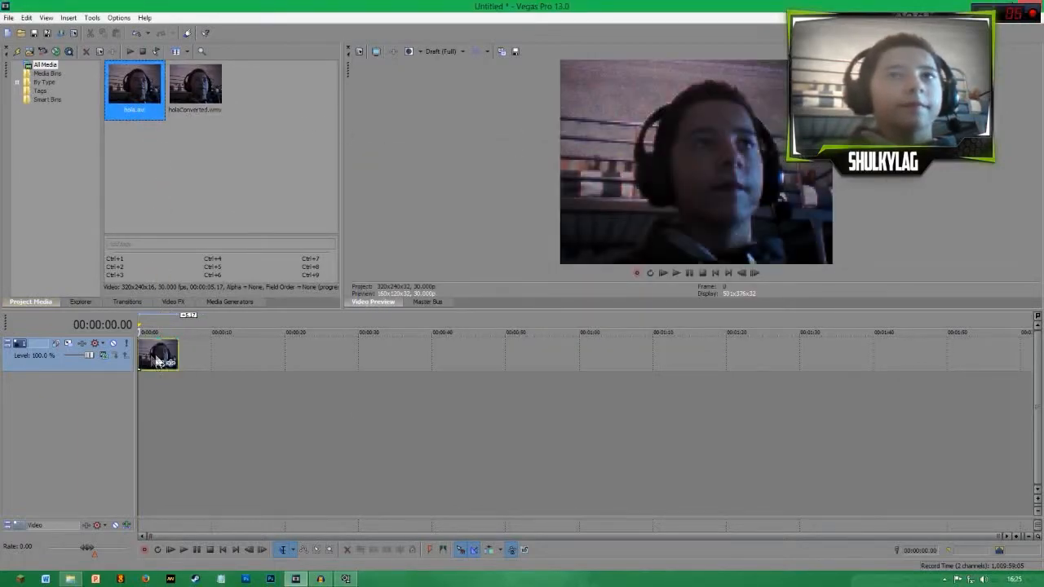
{"action": "left_click", "coordinate": [170, 548]}
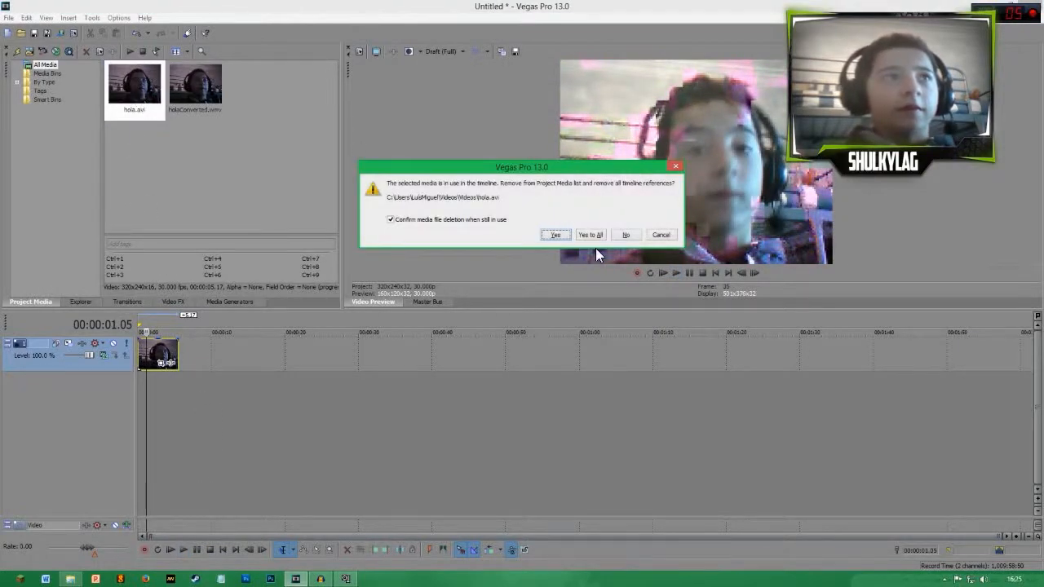
{"action": "left_click", "coordinate": [554, 235]}
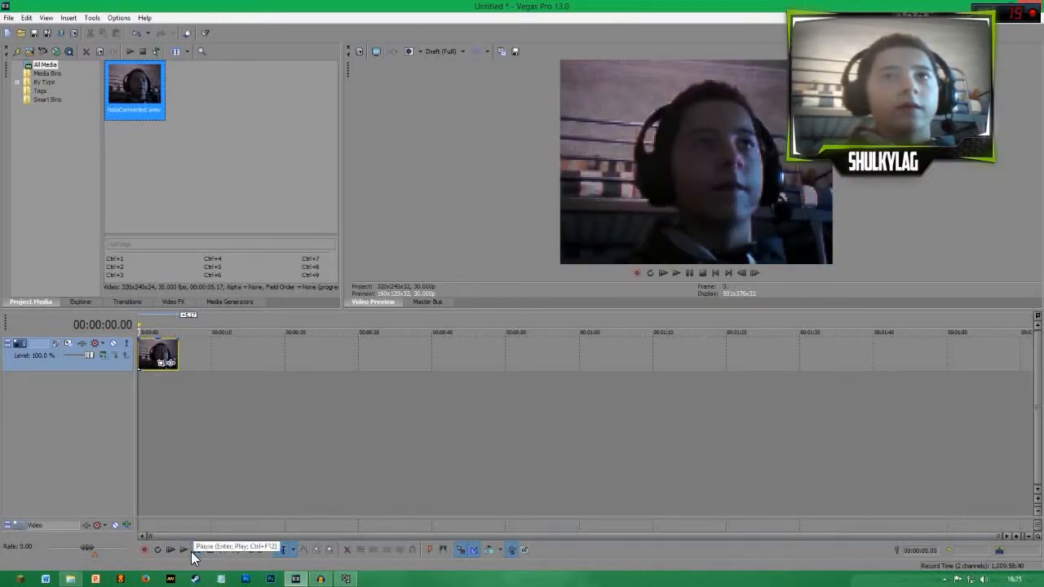
{"action": "left_click", "coordinate": [182, 548]}
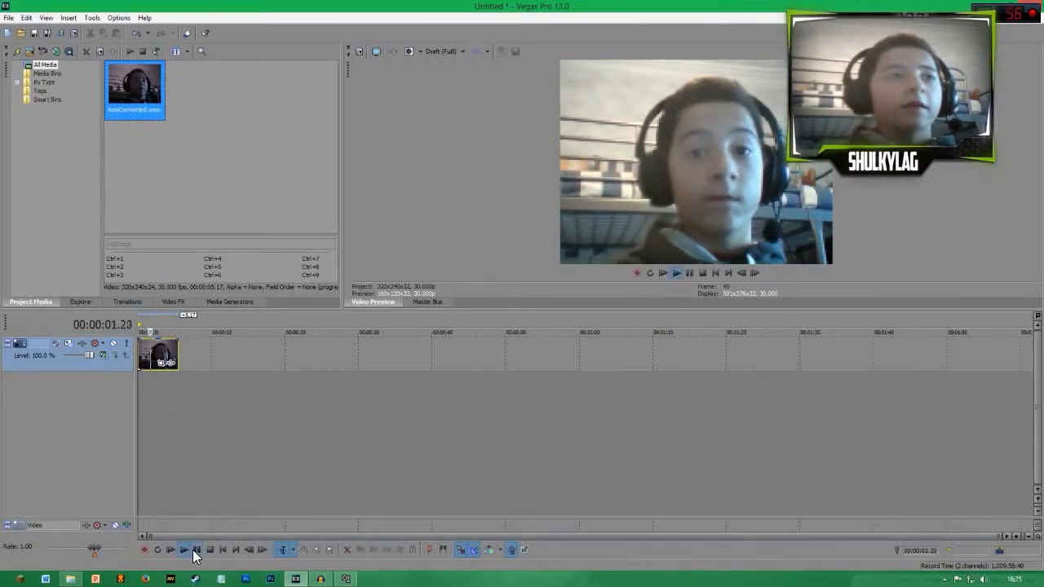